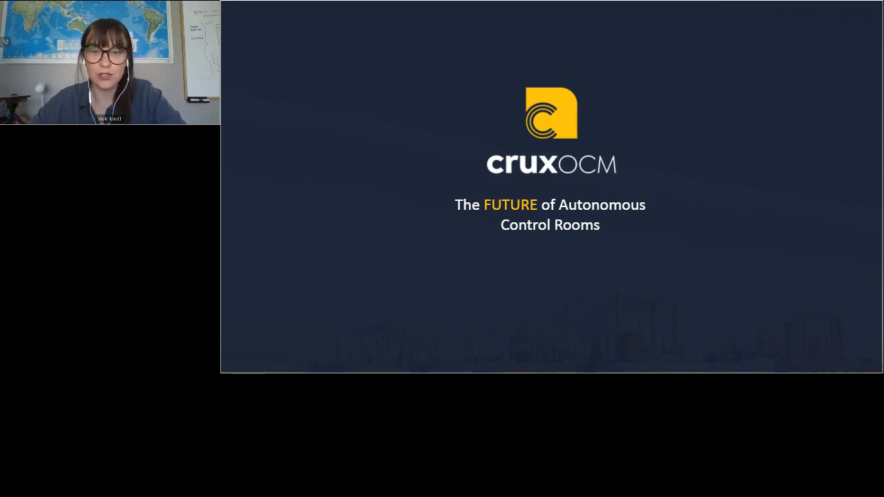
- Advance from the CruxOCM title slide to the Agenda slide
key(right)
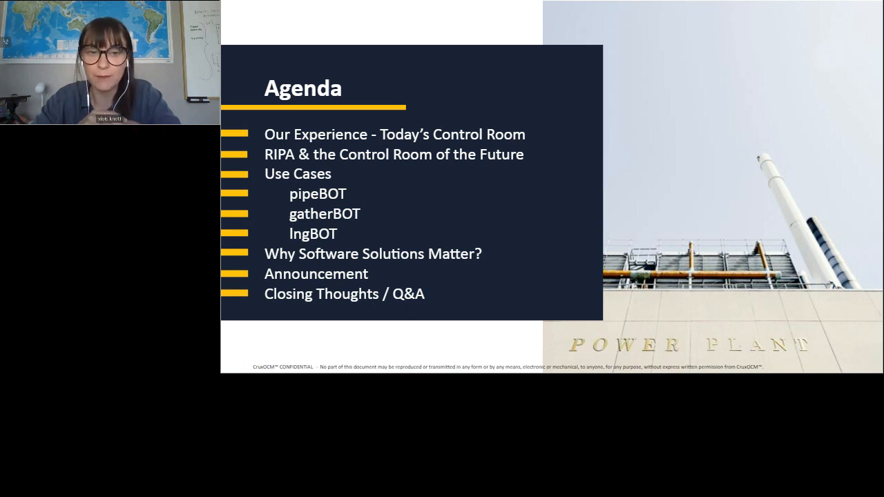
- Advance past the Agenda to the control-room workload slide on commands, alarms and phone calls
key(Right)
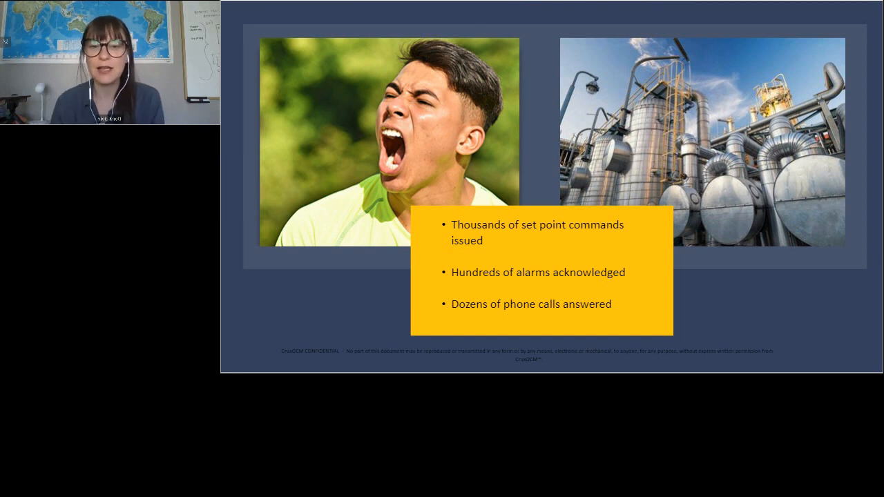
- Advance through the 'reduce stress, overwork and inefficiencies' slide to the Crux poll question
key(Right)
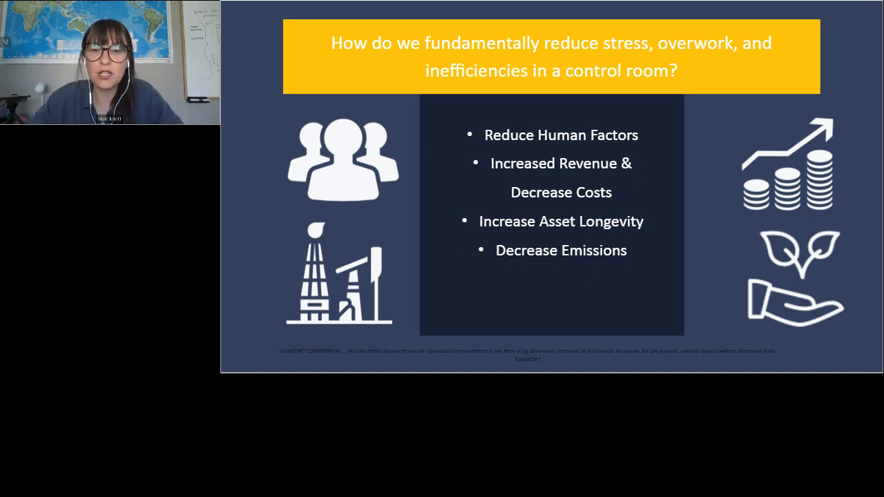
key(Right)
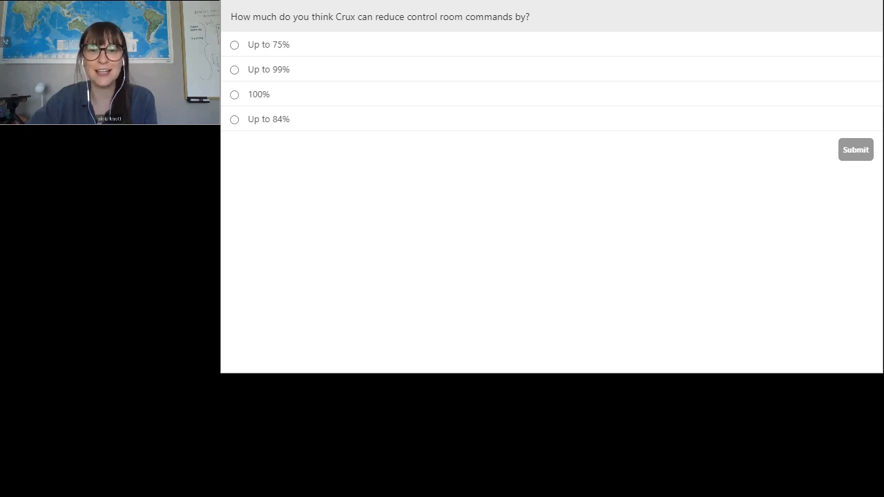
- Interact with the poll screen on how much Crux can reduce control room commands
click(855, 149)
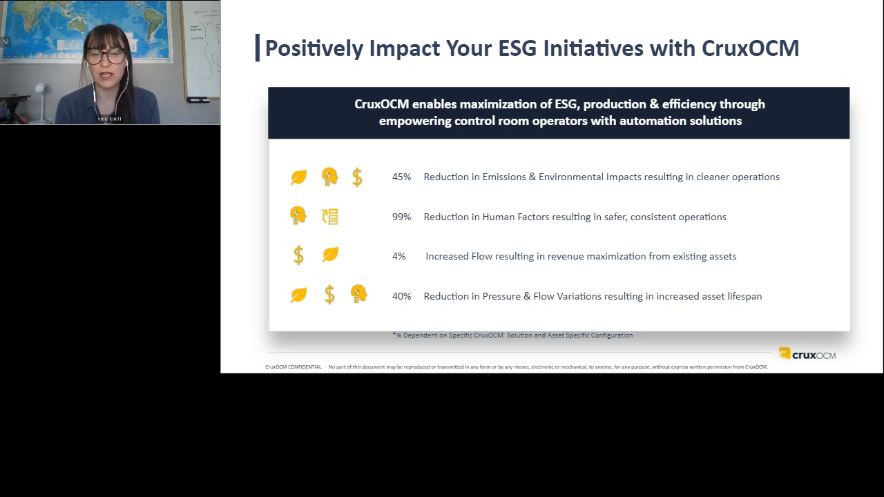
- Advance past the ESG initiatives slide to the 'Where Does RIPA Work?' slide
key(Right)
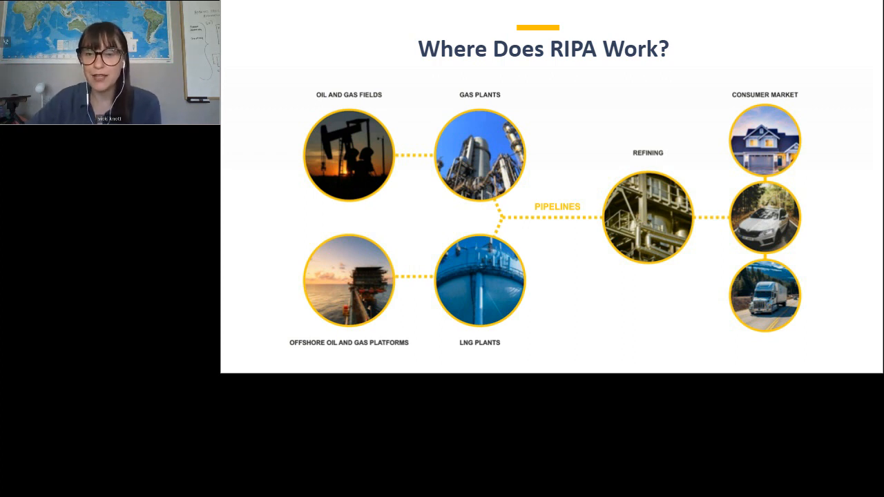
- Advance to the 'RIPA Empowers Future Control Room Operations' key benefits slide
key(right)
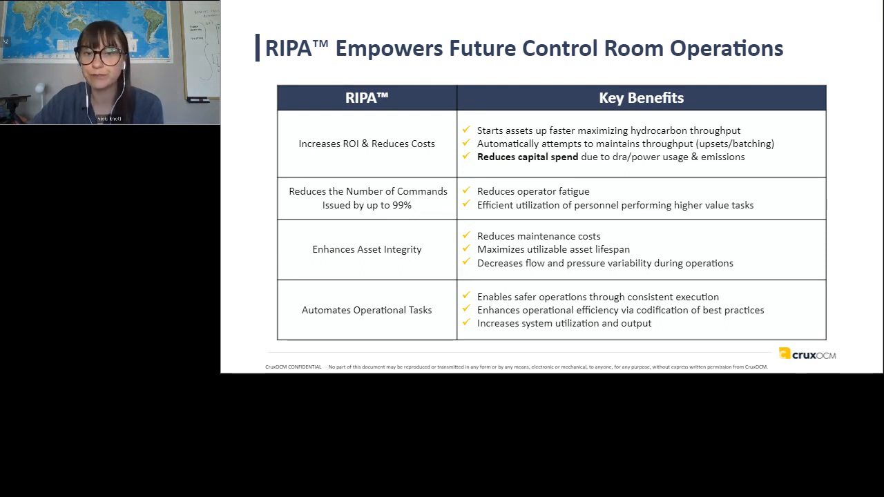
key(right)
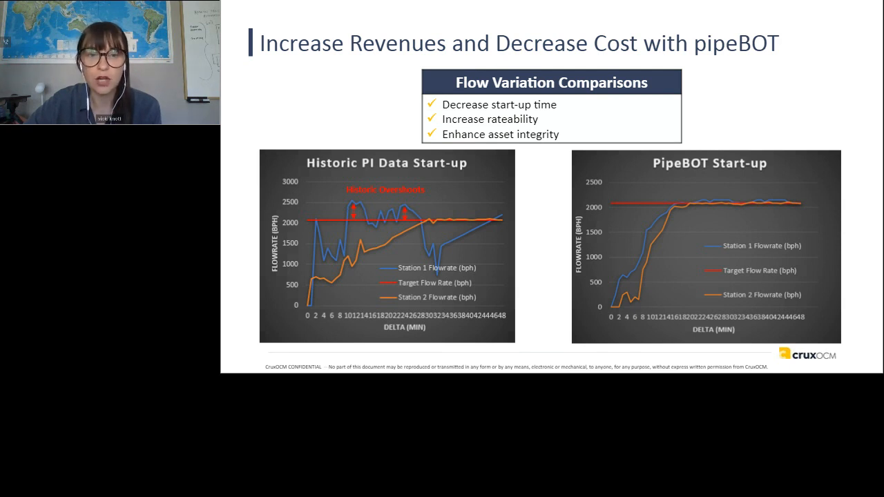
- Advance to the 'Stop Revenue Losses with pipeBOT' slide with its ROI table
key(right)
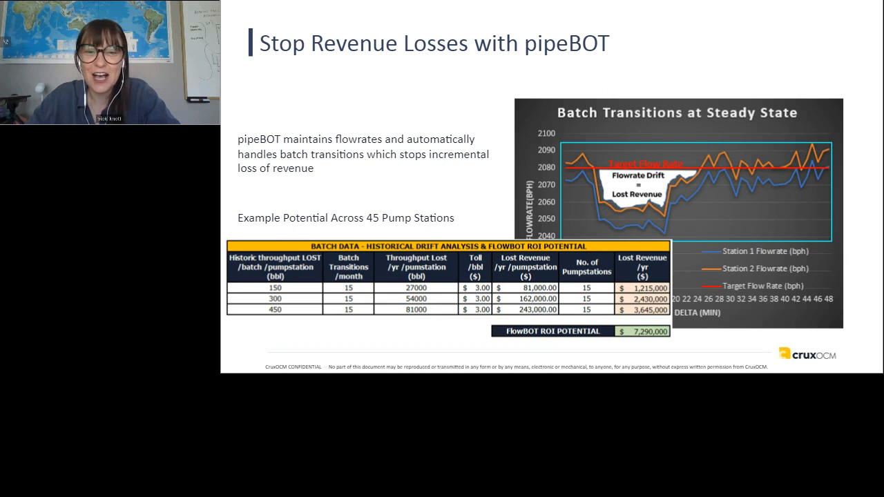
key(Right)
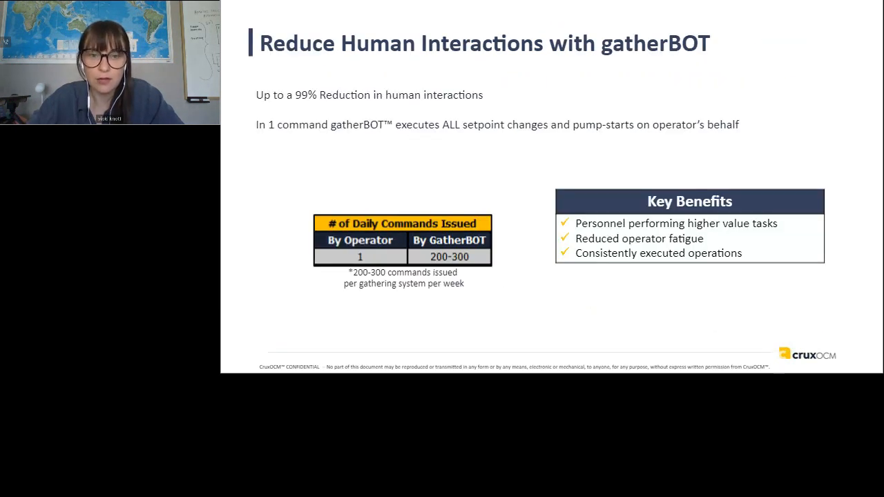
- Advance to the 'Maximize Nominations Revenues with gatherBOT' slide
key(Right)
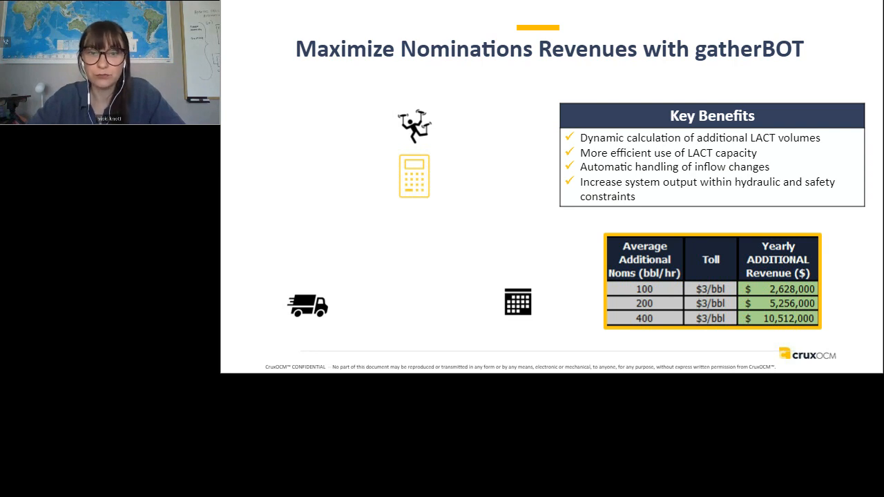
- Return to the 'Reduce Human Interactions with gatherBOT' slide
key(Right)
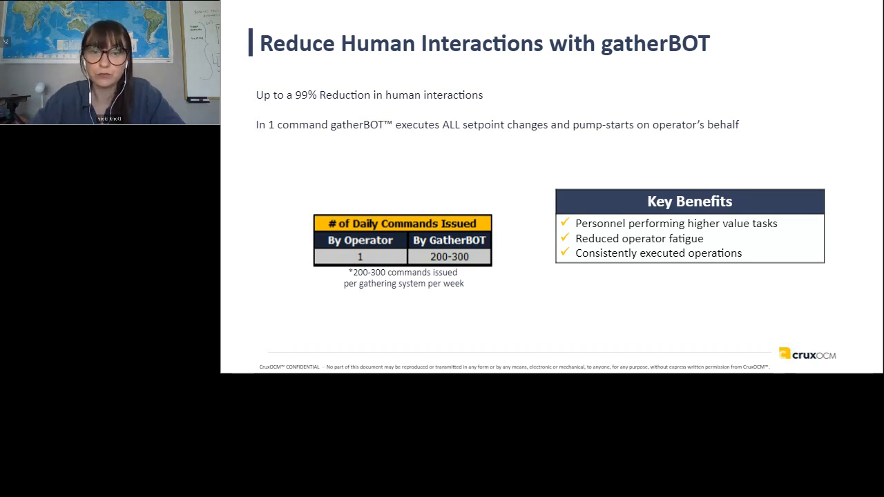
- Advance to the 'Enhance Asset Integrity & Lifespan with gatherBOT' slide
key(Right)
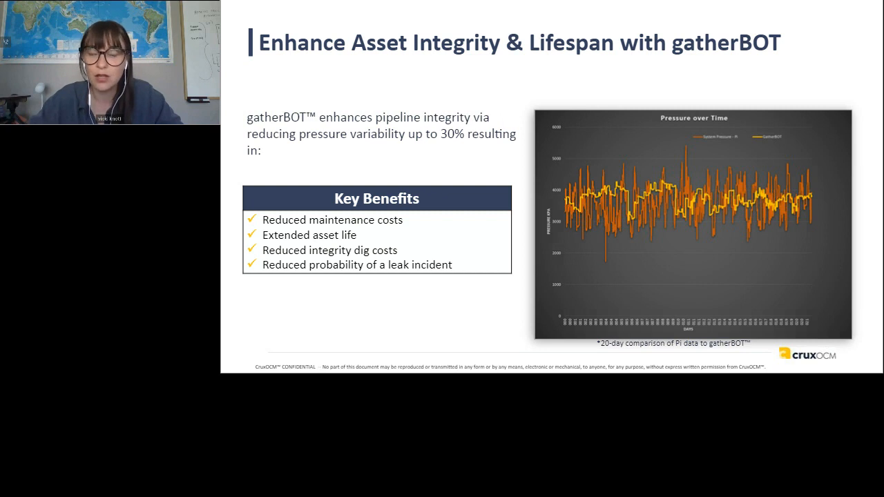
- Advance past the lngBOT LNG PLANTS divider to the RIPA key benefits table slide
key(right)
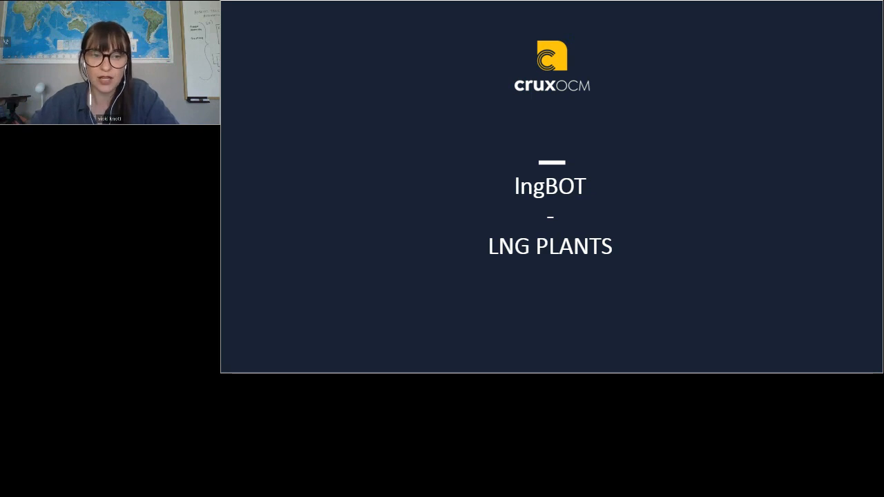
key(Right)
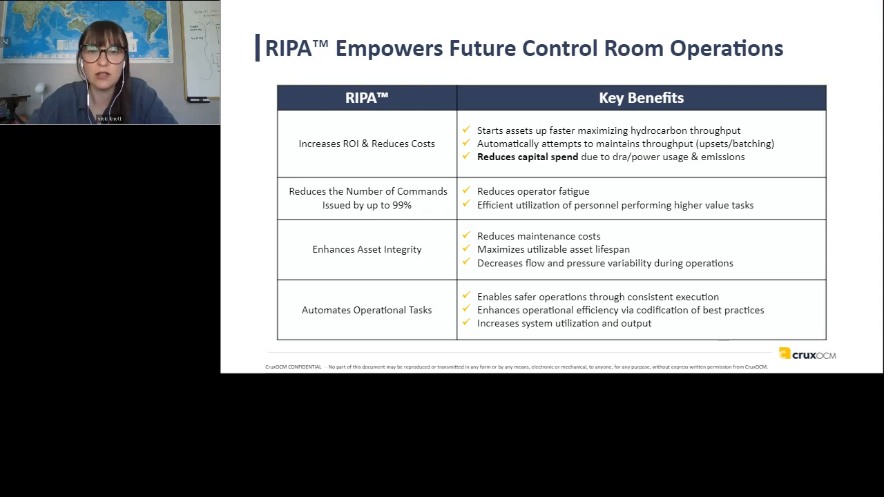
key(right)
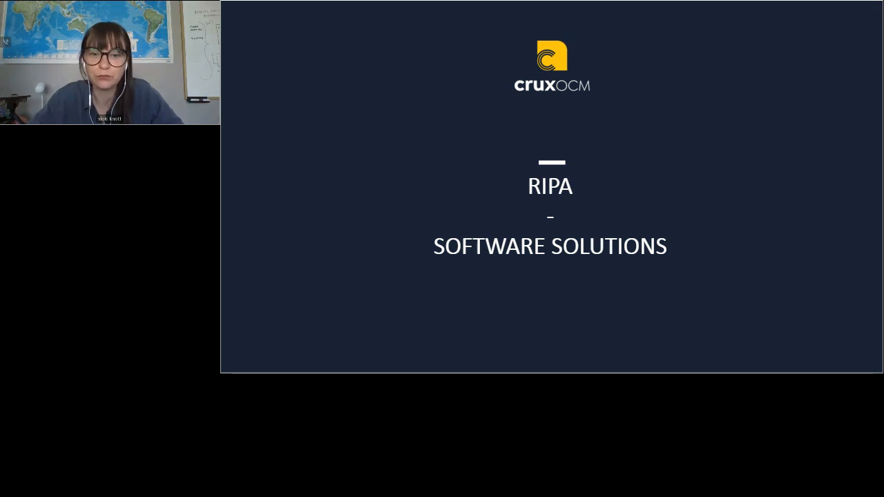
- Advance to the 'Why not just build this ourselves?' slide with the pickup truck and sports car
key(right)
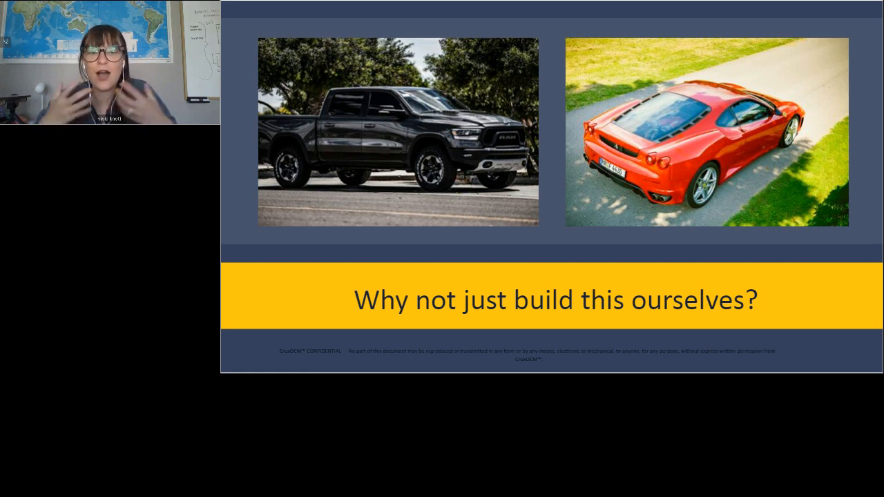
- Advance to the 'CruxOCM Enables with Software' slide with design, build-and-deploy, maintain stages
key(Right)
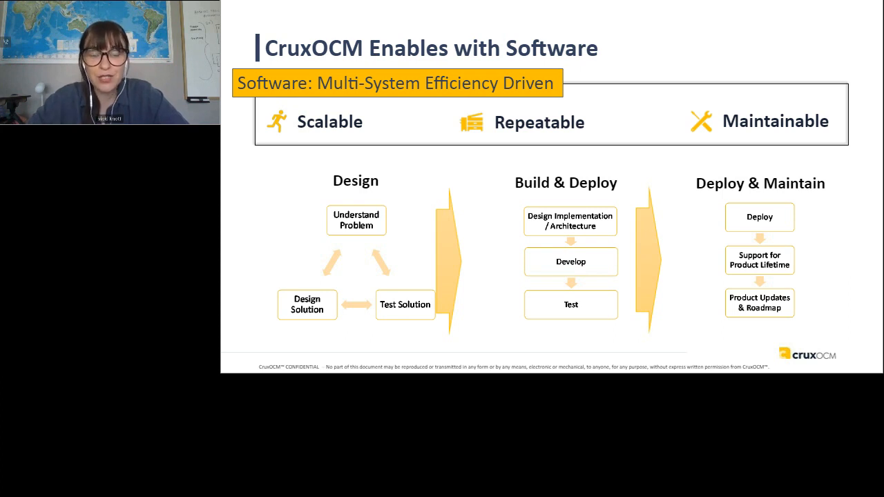
key(Right)
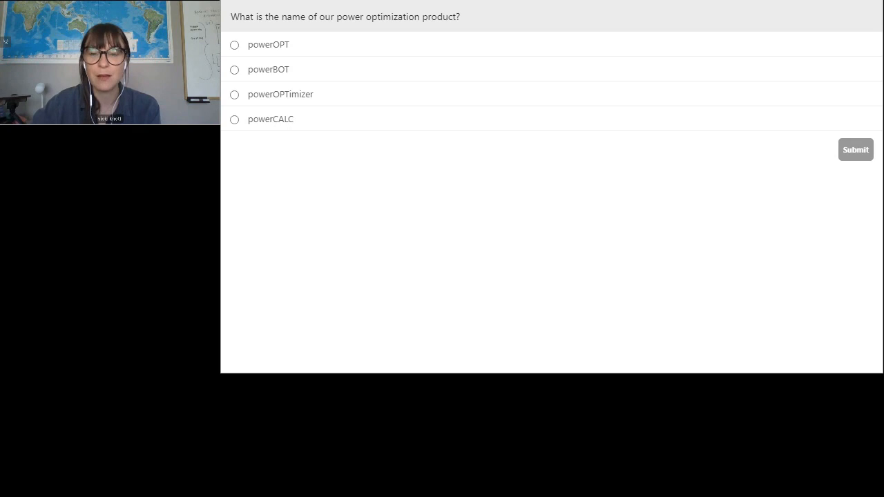
- Show the power optimization product poll results: powerBOT 63.2%, powerOPT 21.1%
click(856, 149)
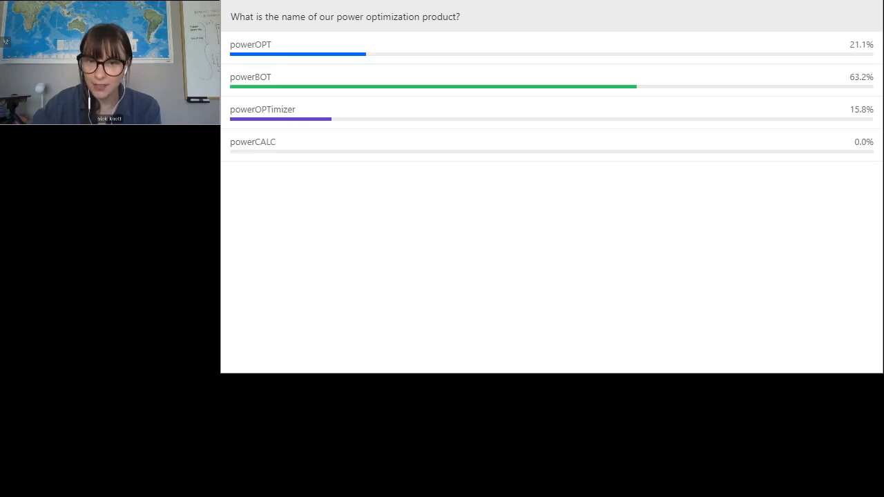